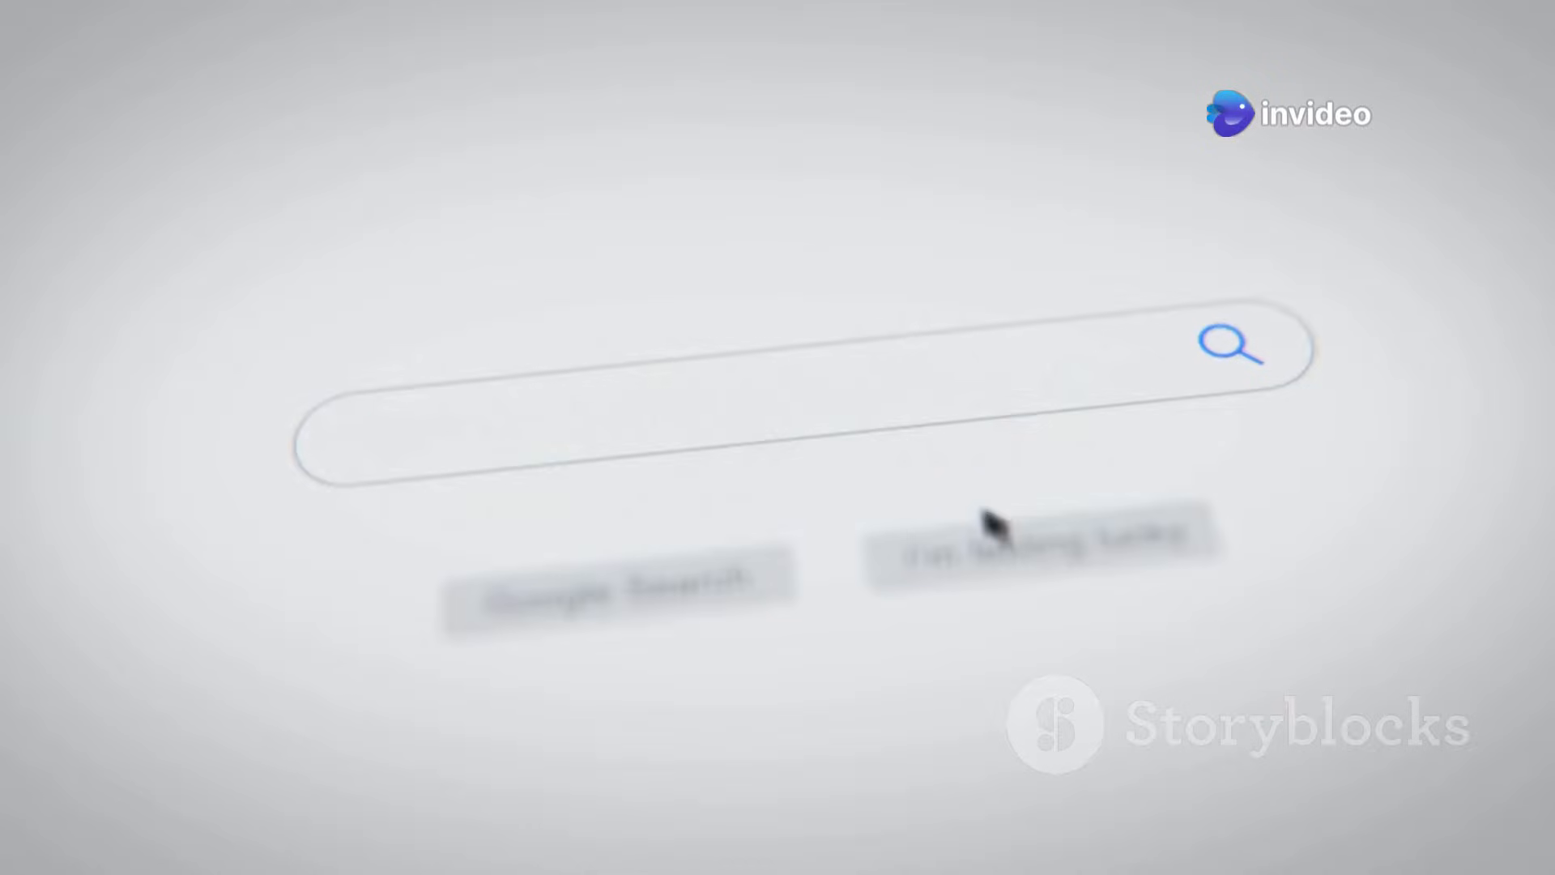
pyautogui.write('Facebo')
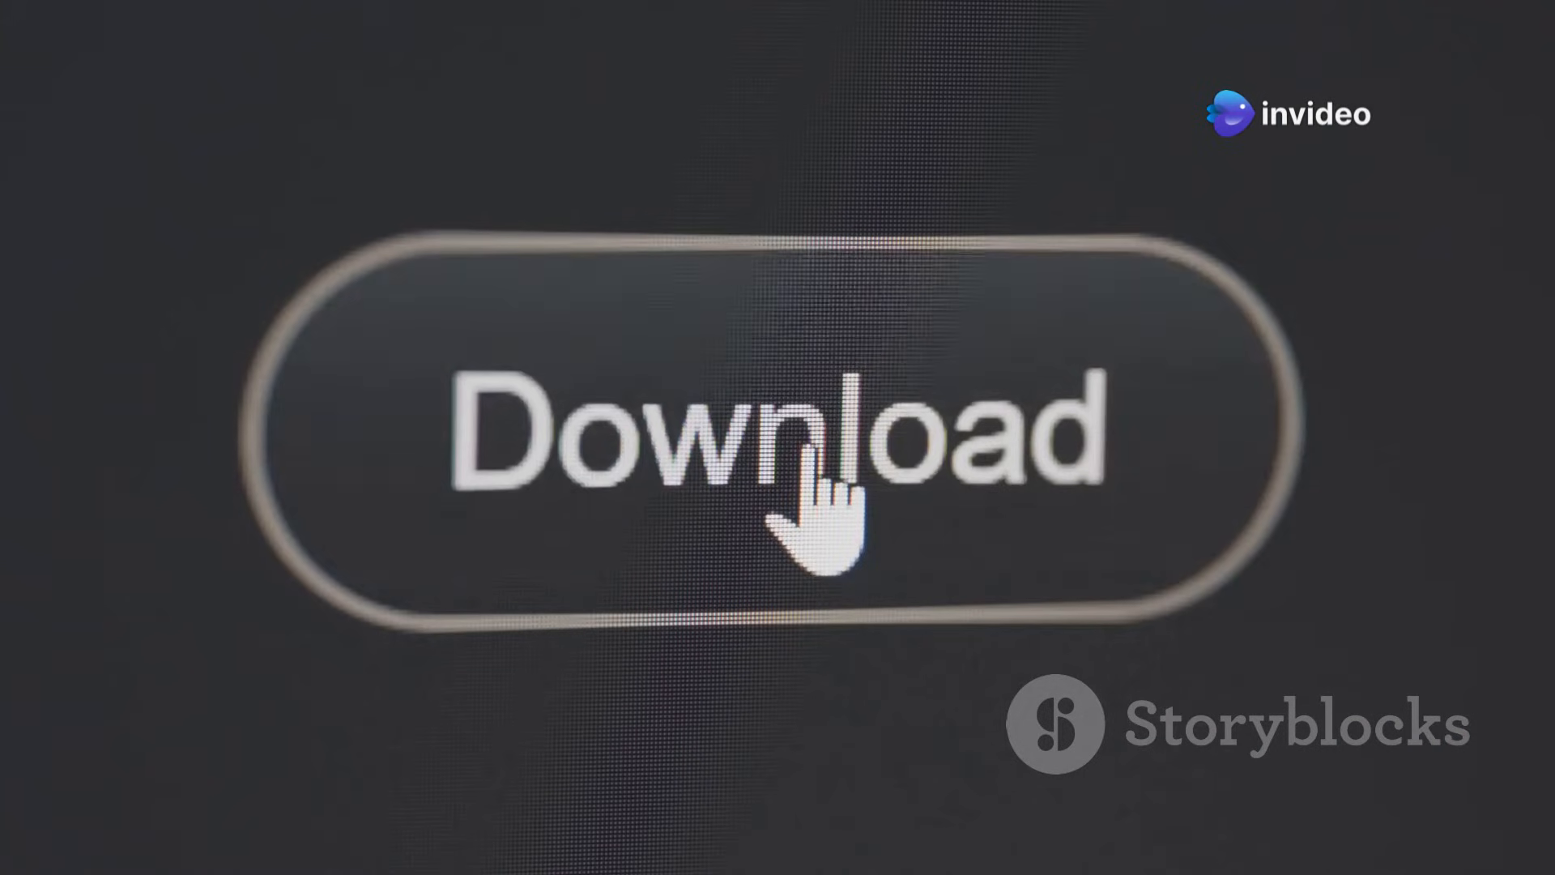
pyautogui.click(813, 456)
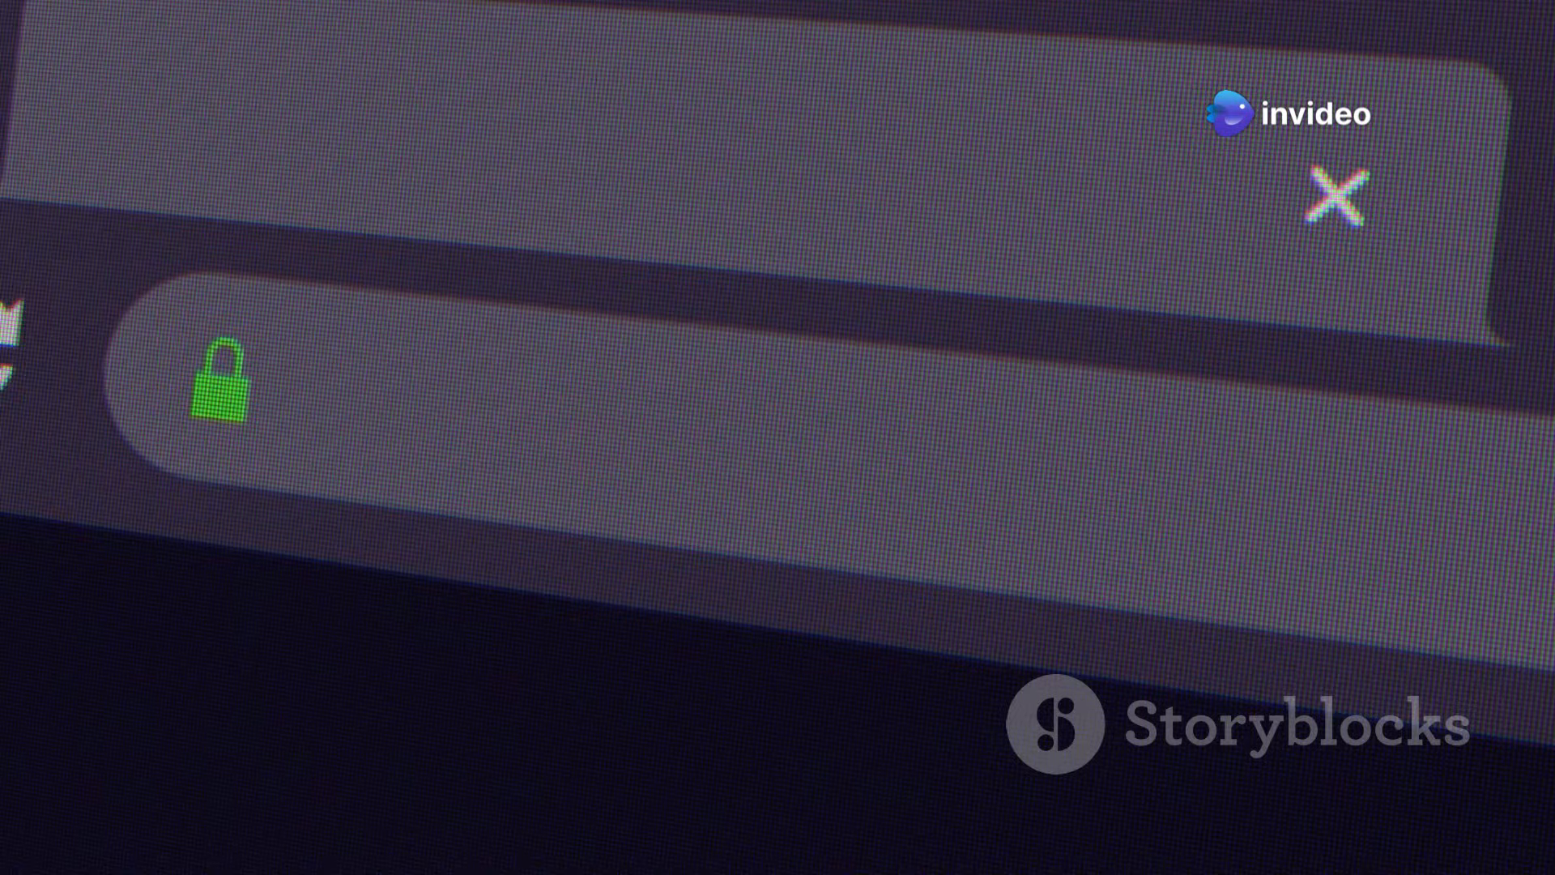
pyautogui.write('networks')
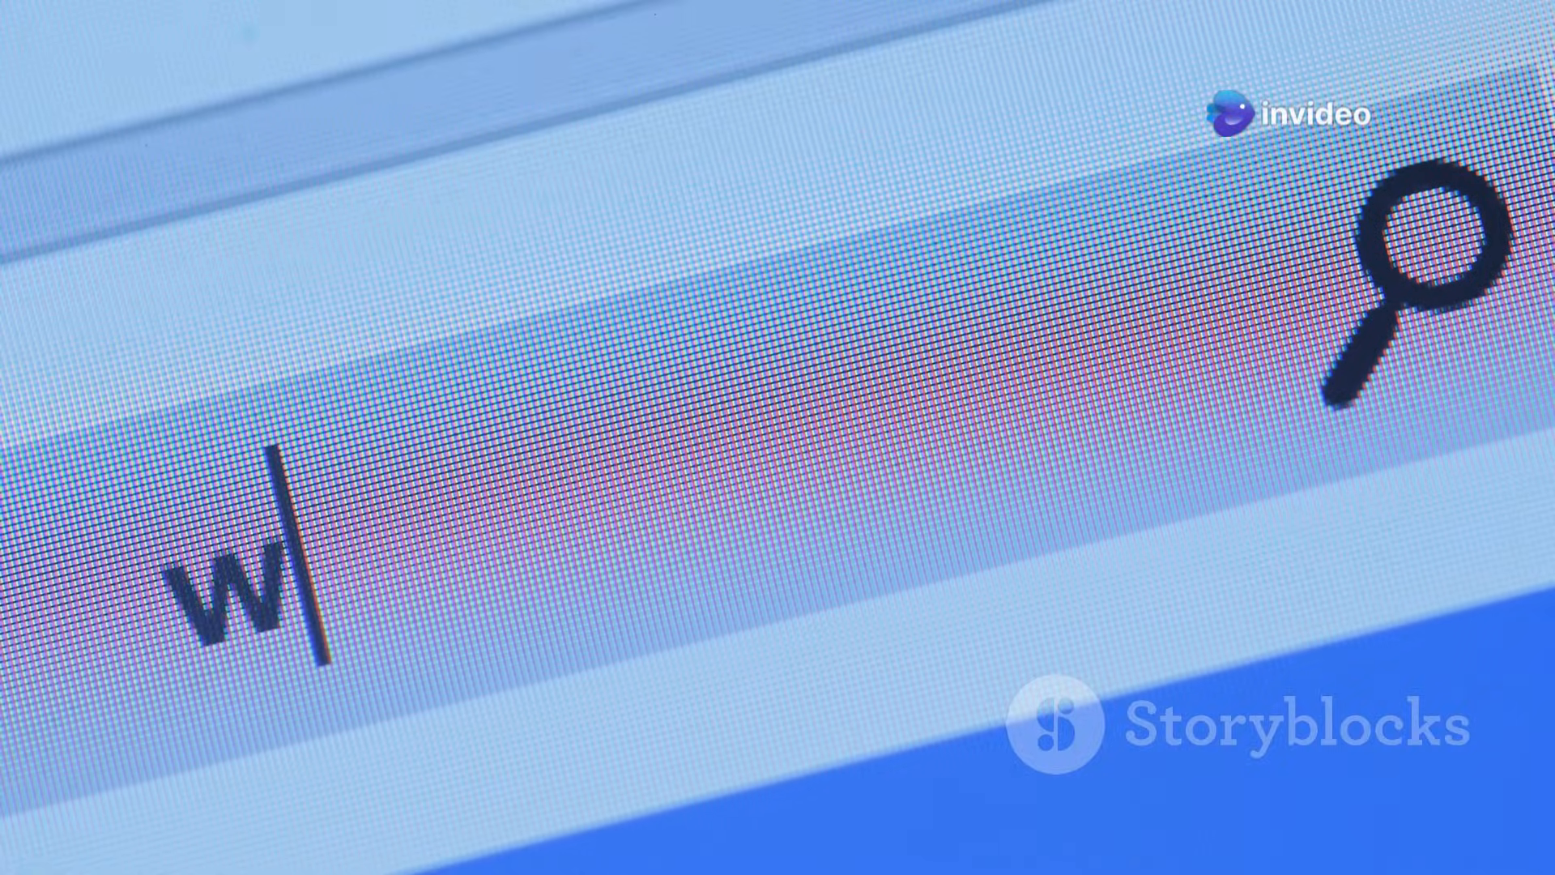
pyautogui.write('ww')
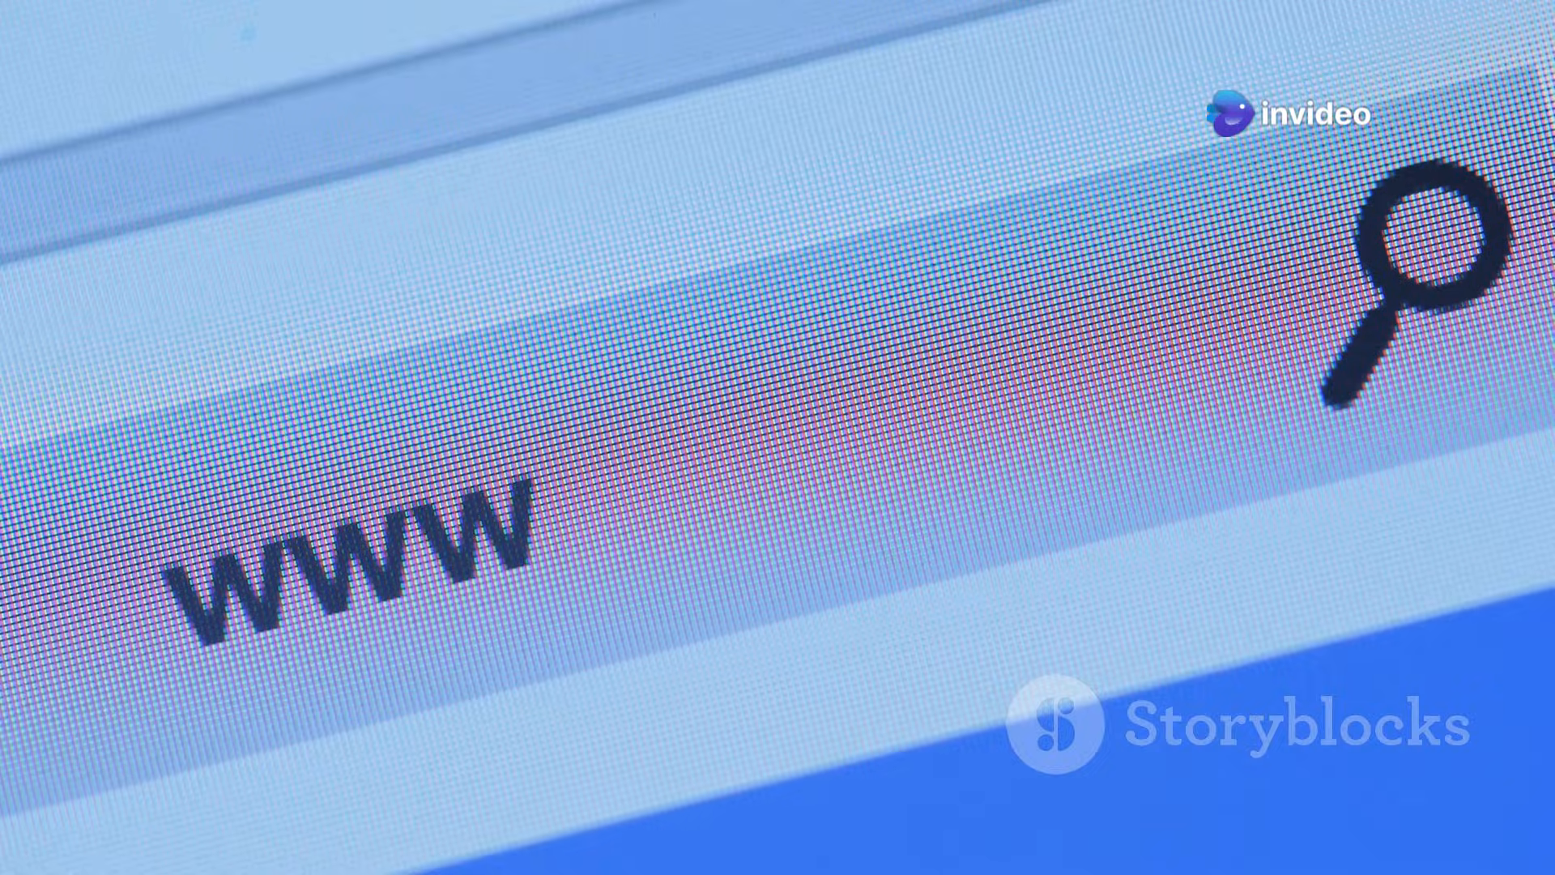